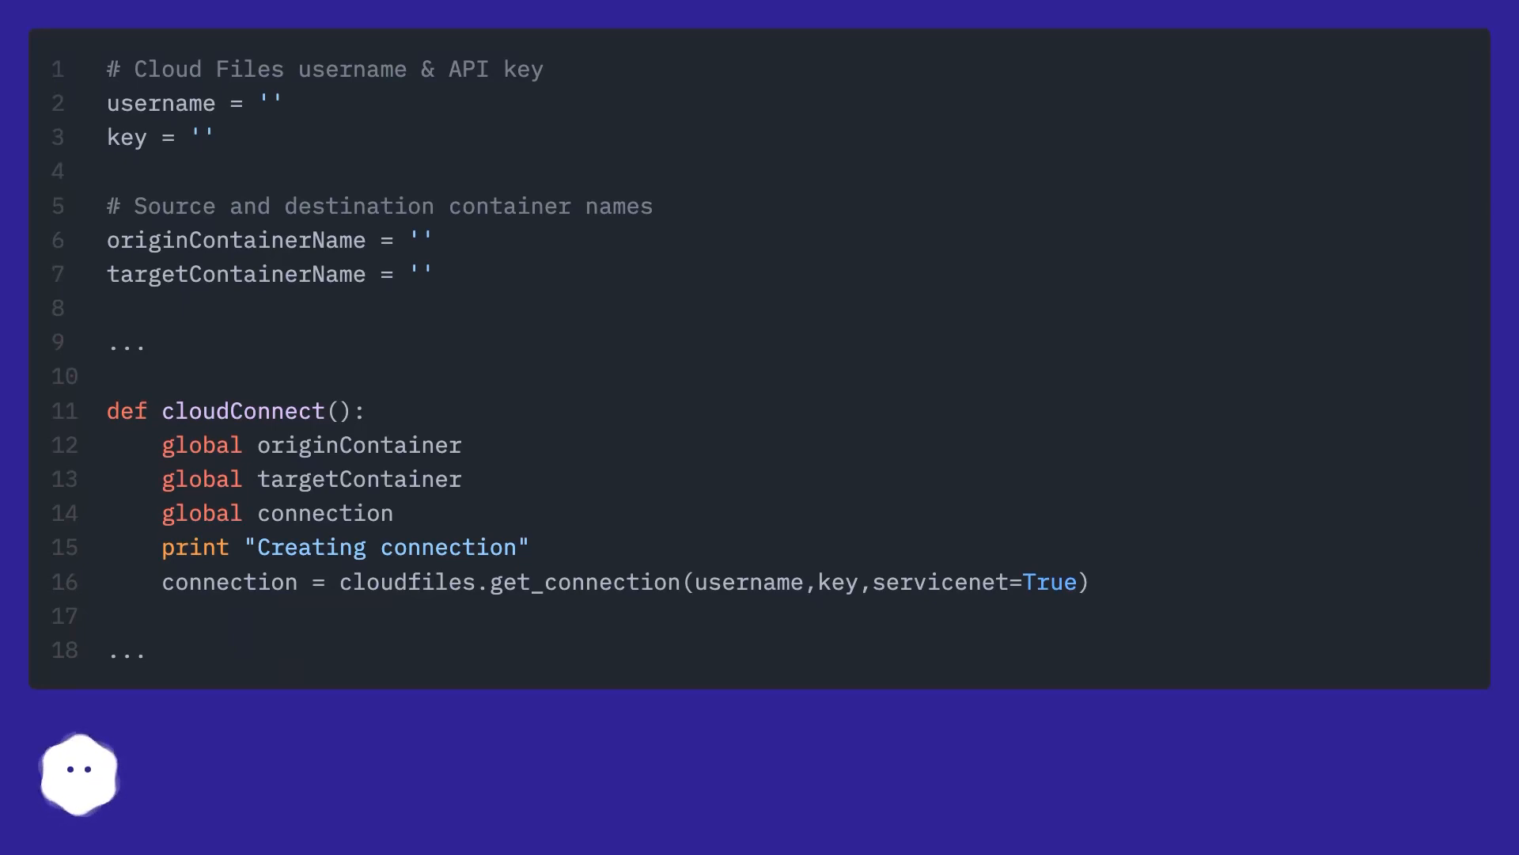
pyautogui.scroll(-3)
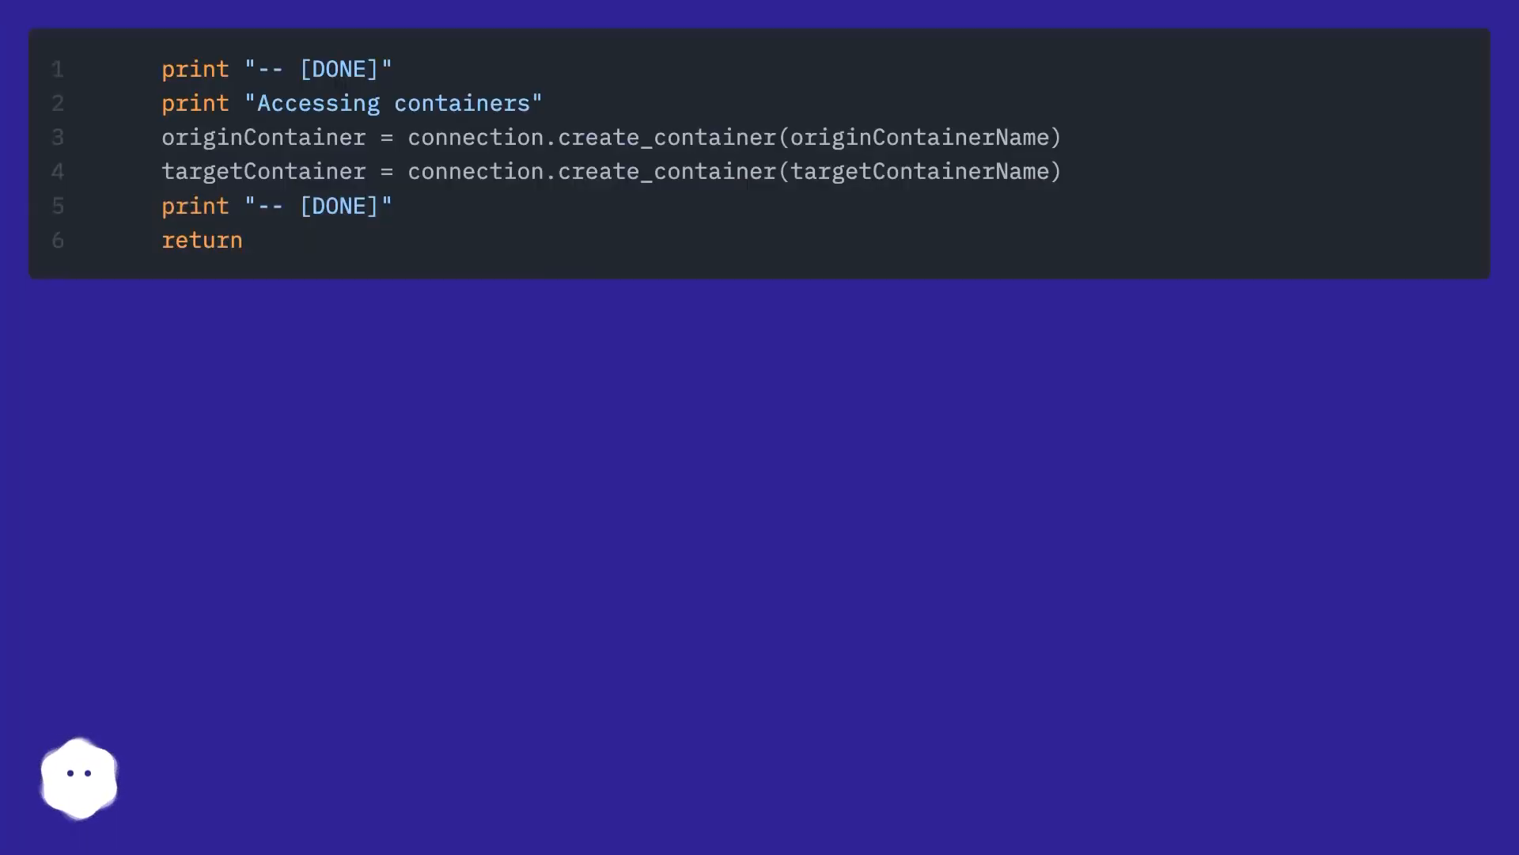